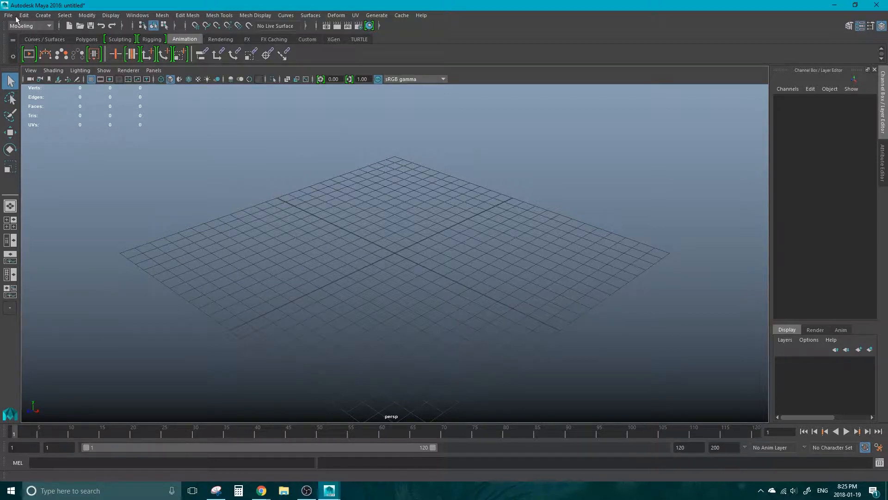
Start Create Reference and choose JasmineRose_Rig_V_1.ma from the Desktop rig folder
click(9, 14)
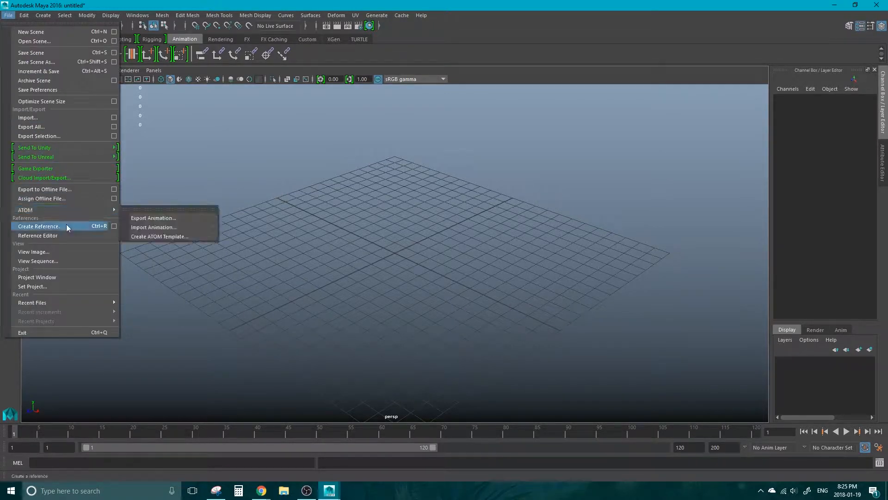
click(38, 226)
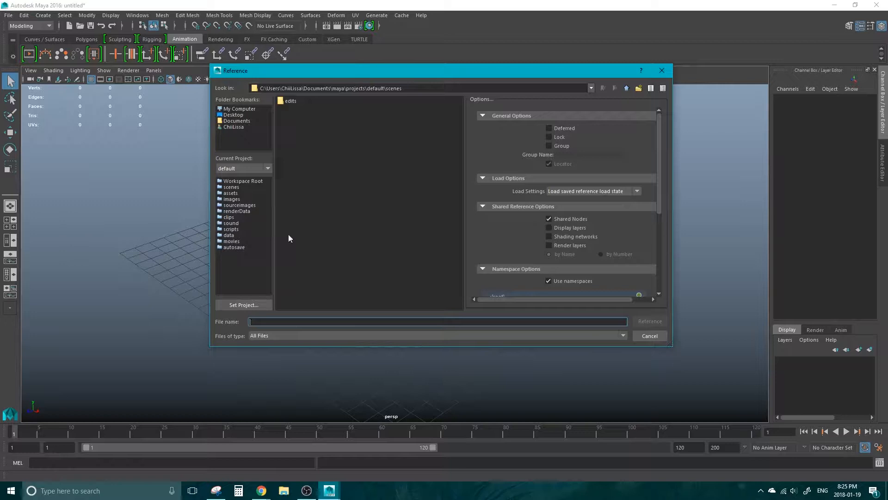
mouse_move(310, 228)
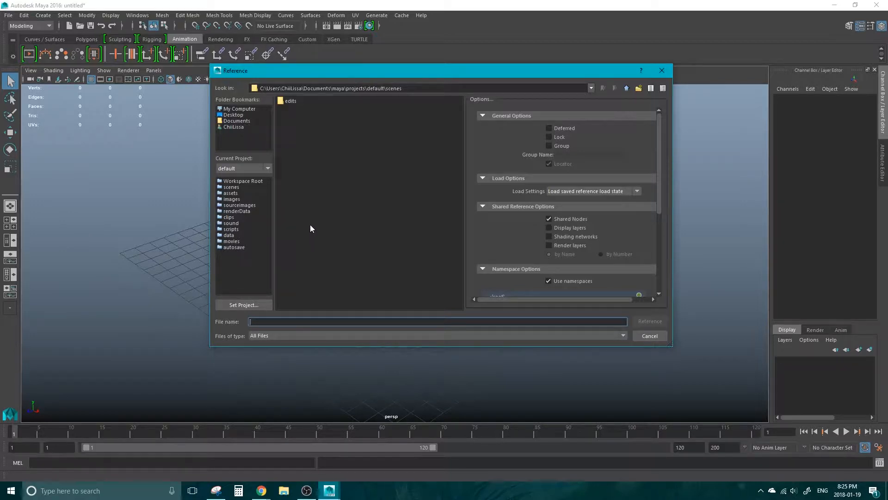
click(232, 114)
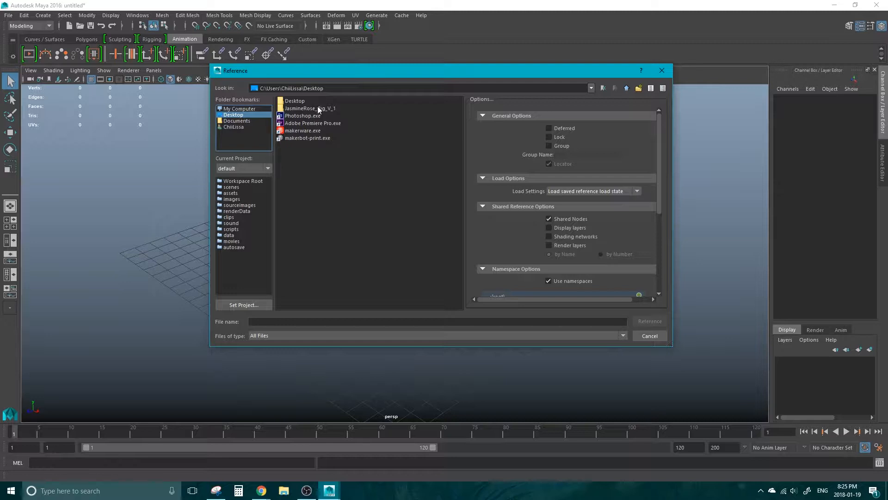
double_click(311, 109)
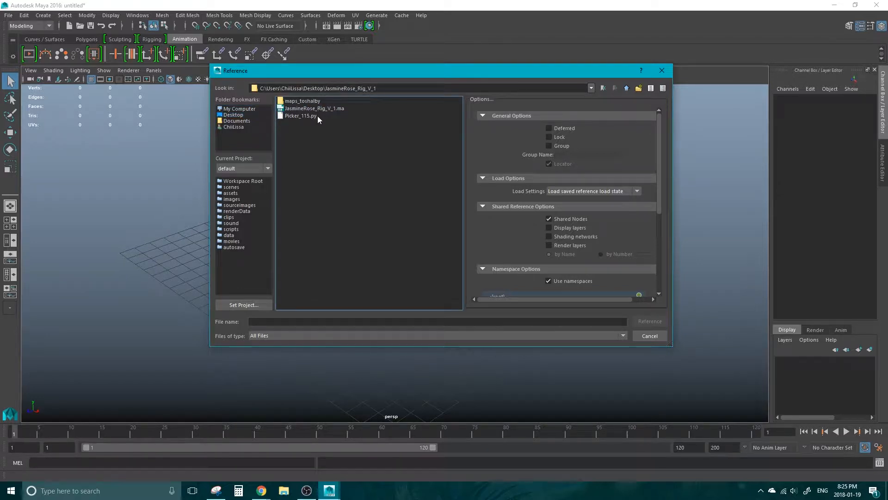
click(314, 108)
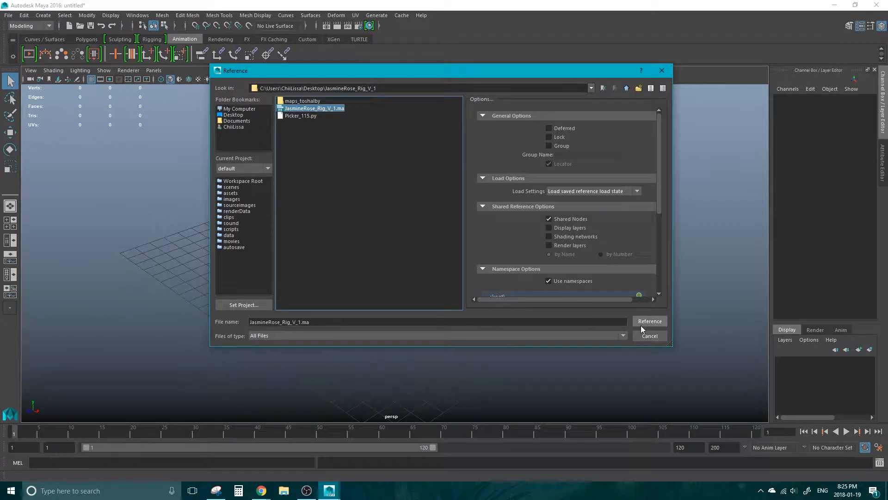
Reference the Jasmine Rose rig, orbit to face the character, and select a rig control
click(648, 321)
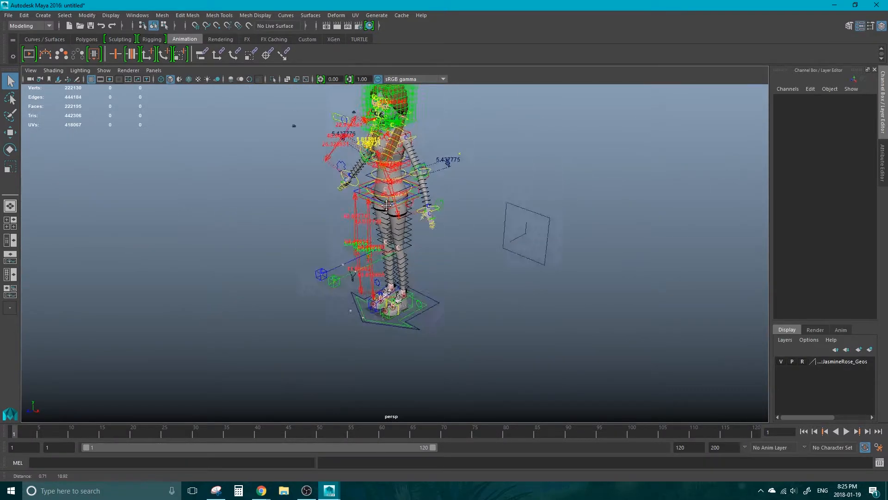
drag(390, 204, 379, 253)
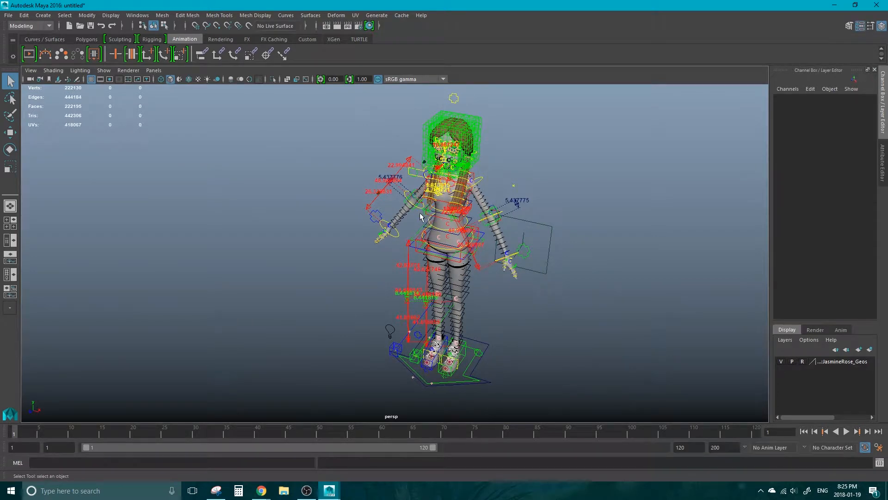
mouse_move(252, 181)
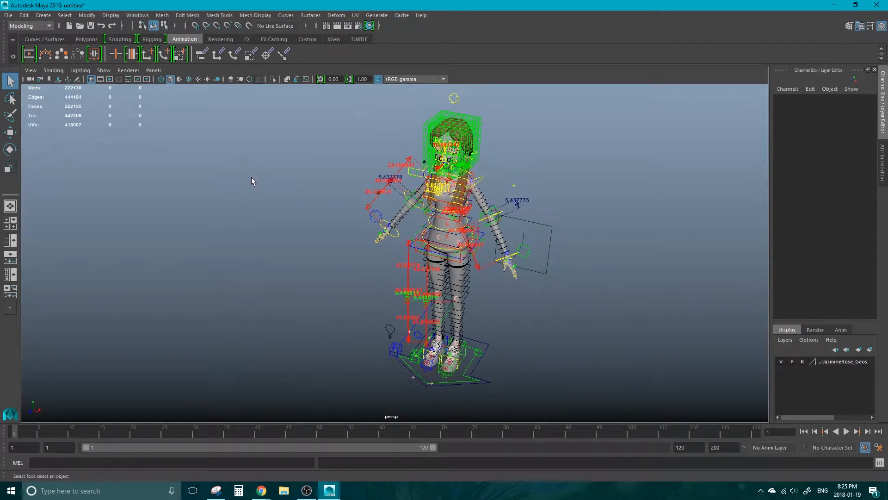
click(456, 238)
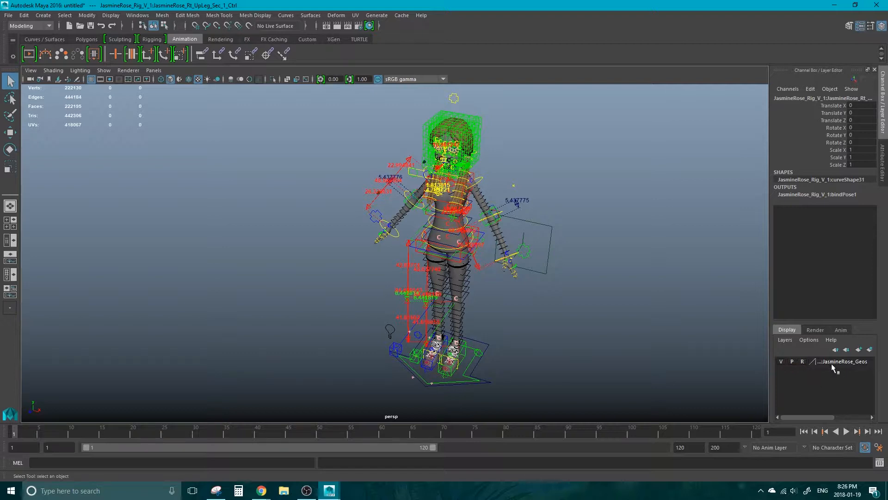
mouse_move(866, 366)
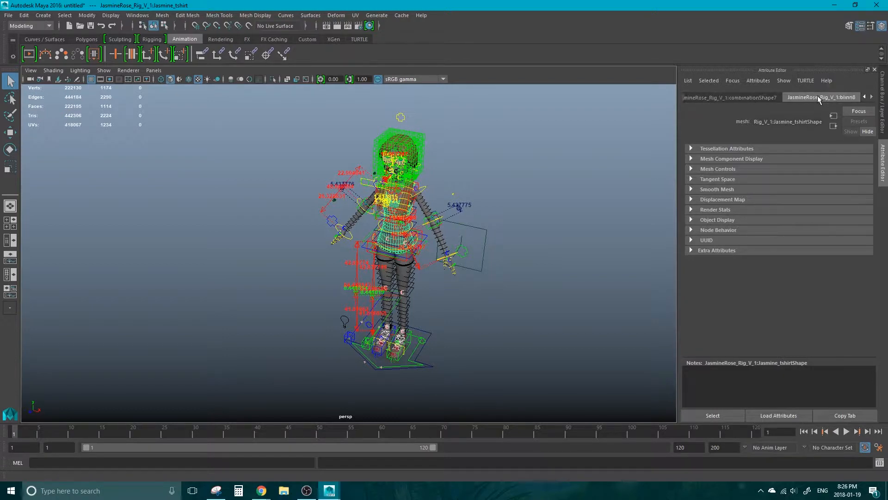
Show the Jasmine_tshirt shader's file6 texture node with its missing image path
click(821, 97)
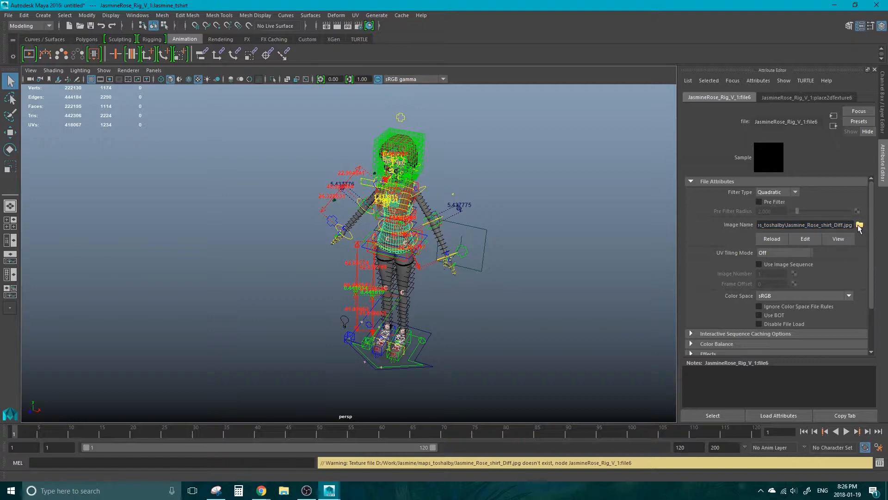
Relink the shirt texture to Jasmine_Rose_shirt_Diff.jpg from the rig's maps_toshalby folder
click(858, 225)
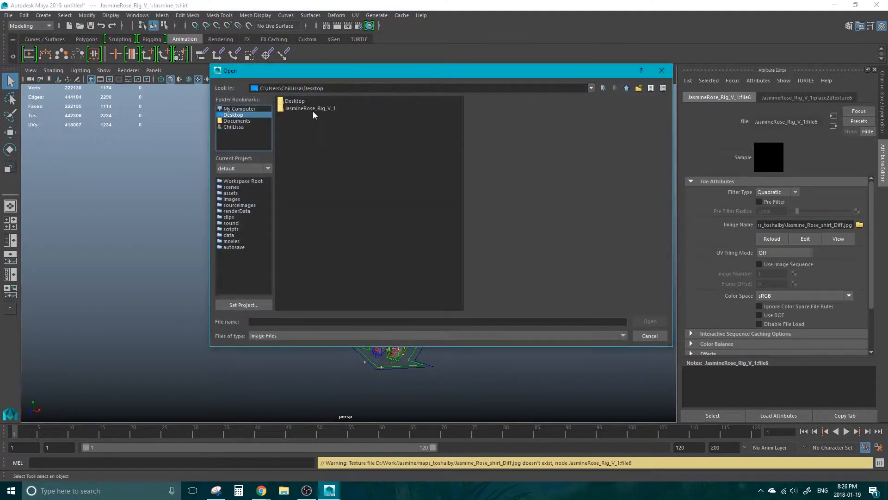
double_click(310, 109)
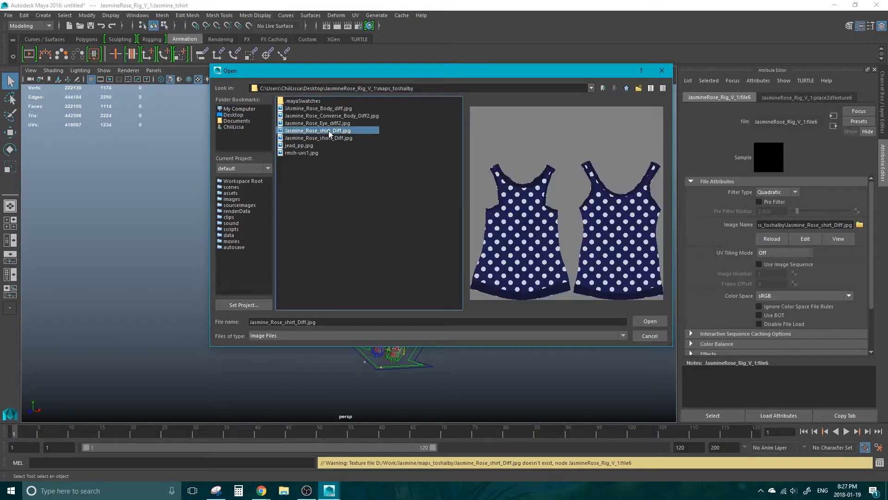
click(649, 320)
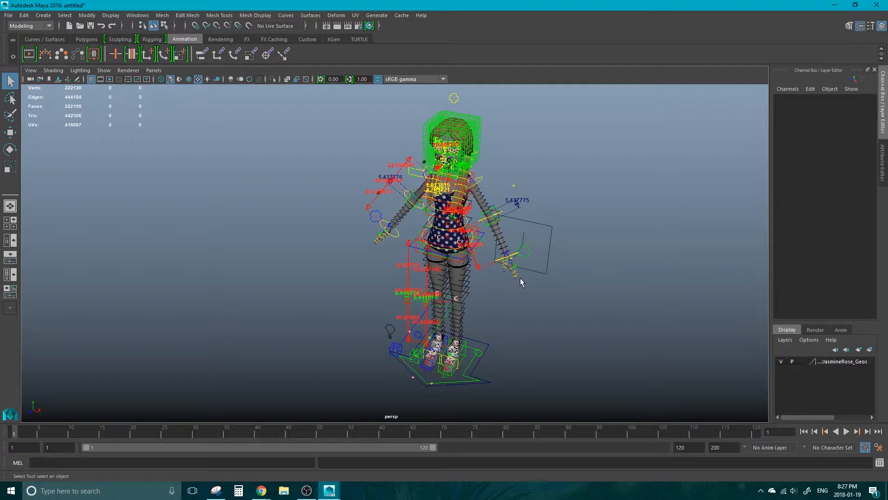
mouse_move(526, 279)
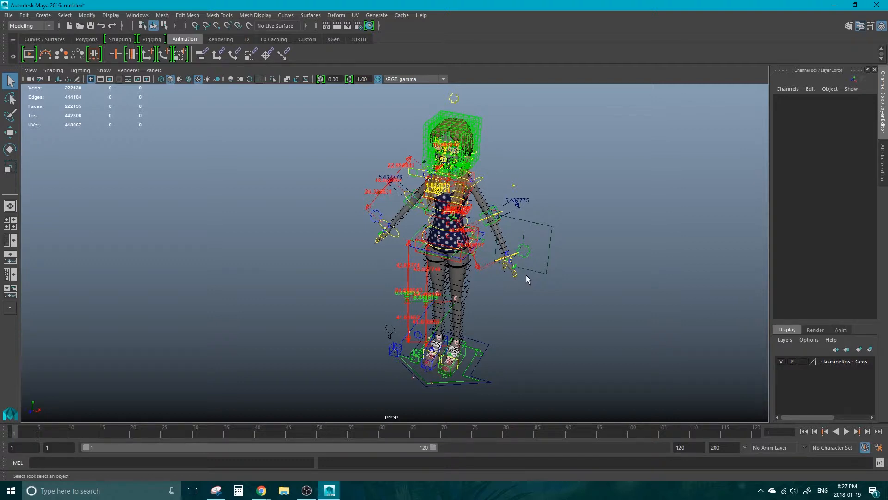
mouse_move(512, 285)
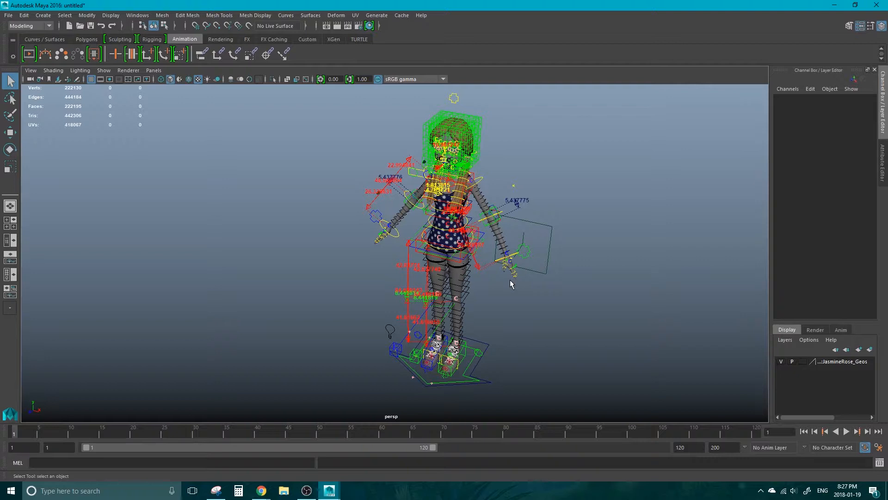
mouse_move(499, 308)
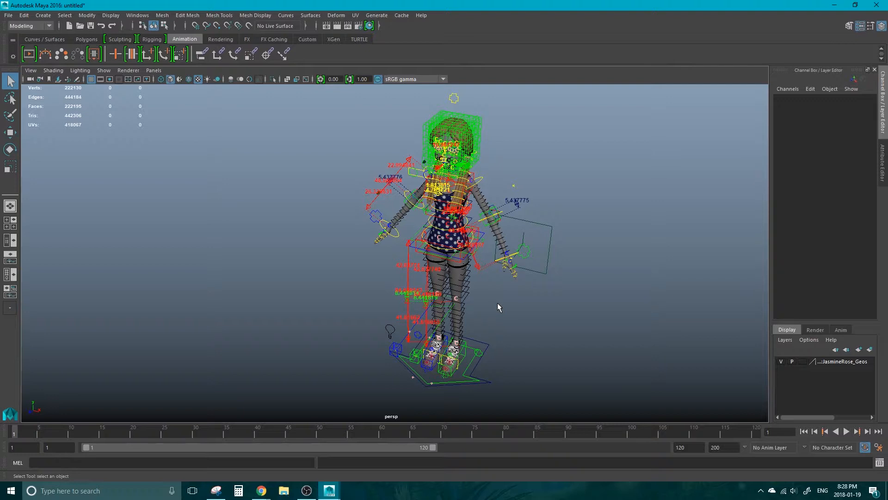
mouse_move(500, 305)
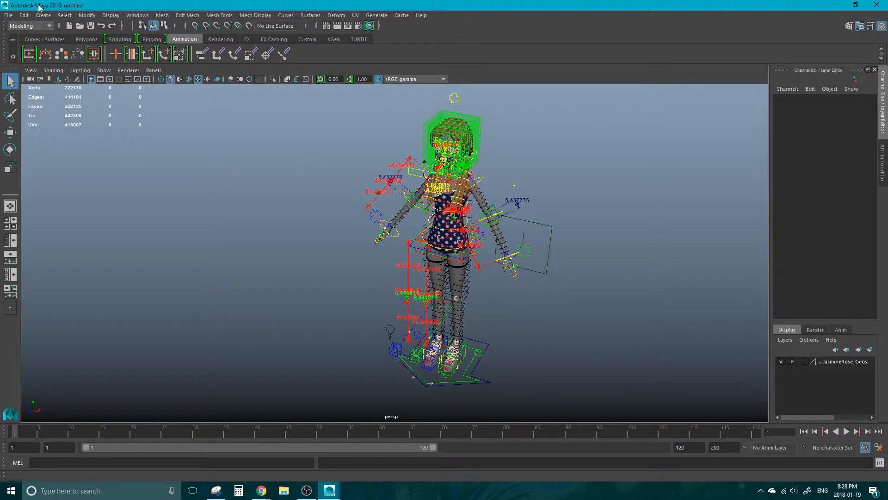
In the Reference Editor, unload and reload the JasmineRose_Rig_V_1RN reference
click(8, 15)
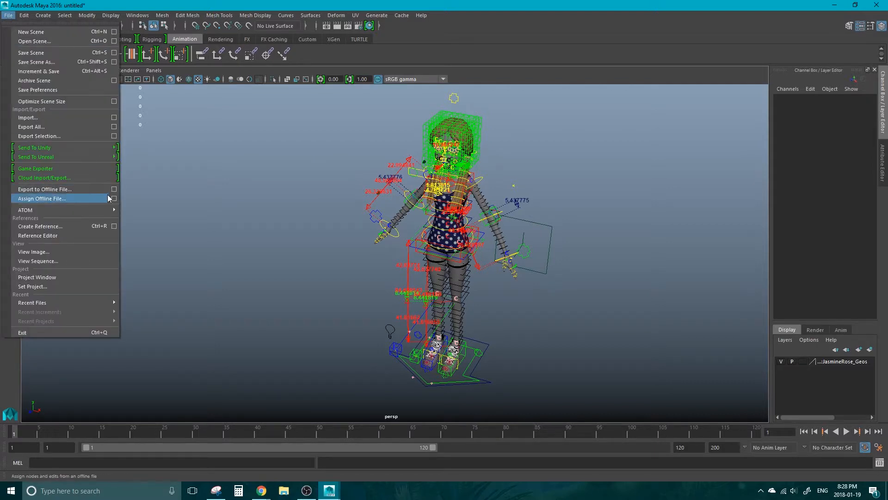
click(38, 235)
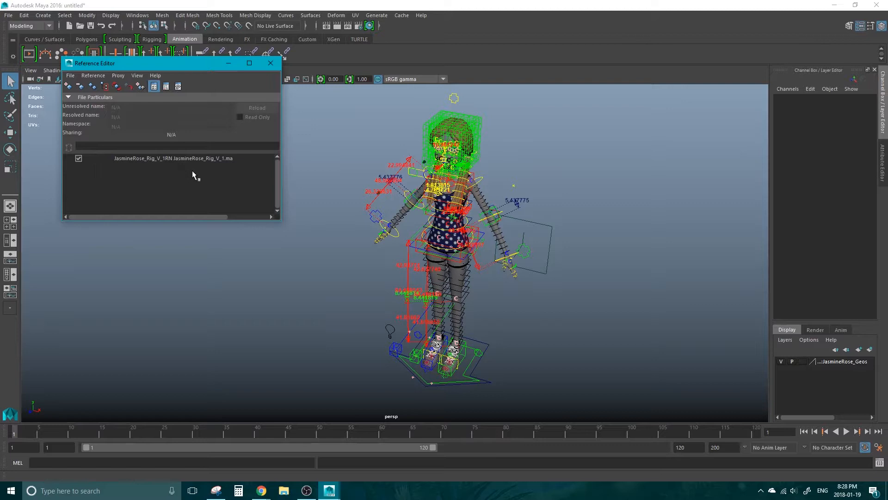
mouse_move(172, 169)
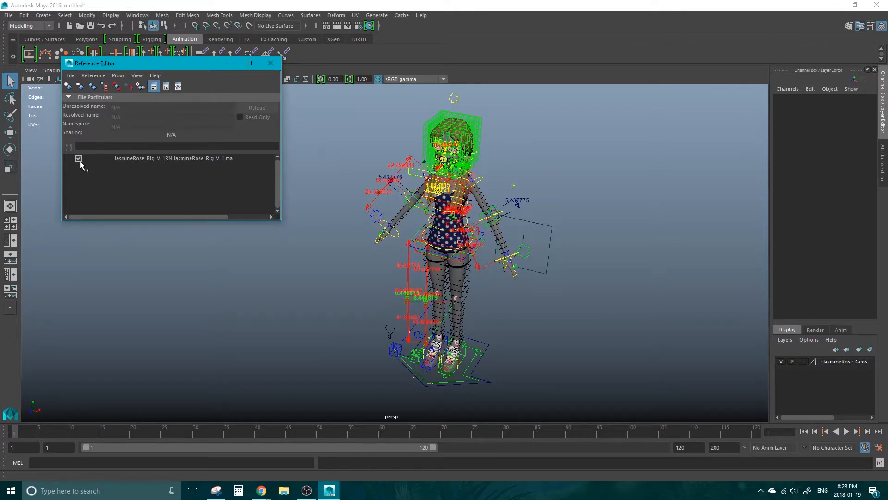
click(79, 159)
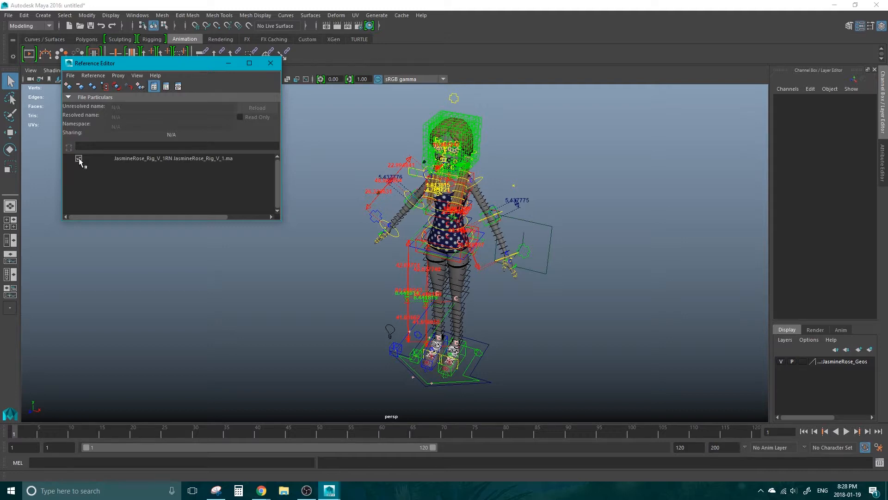
click(79, 158)
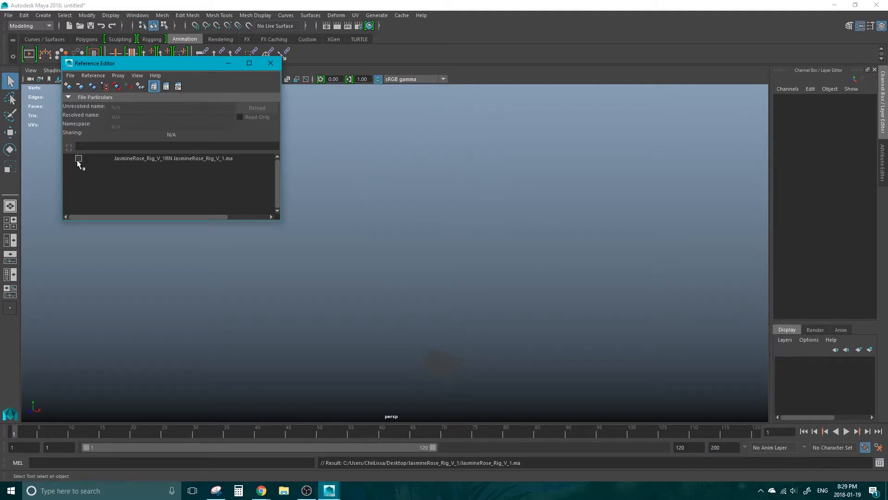
click(78, 158)
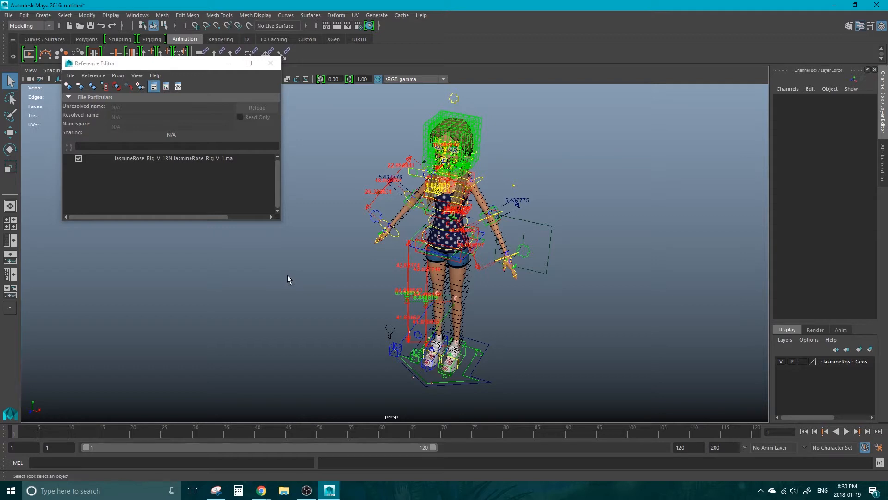
mouse_move(286, 276)
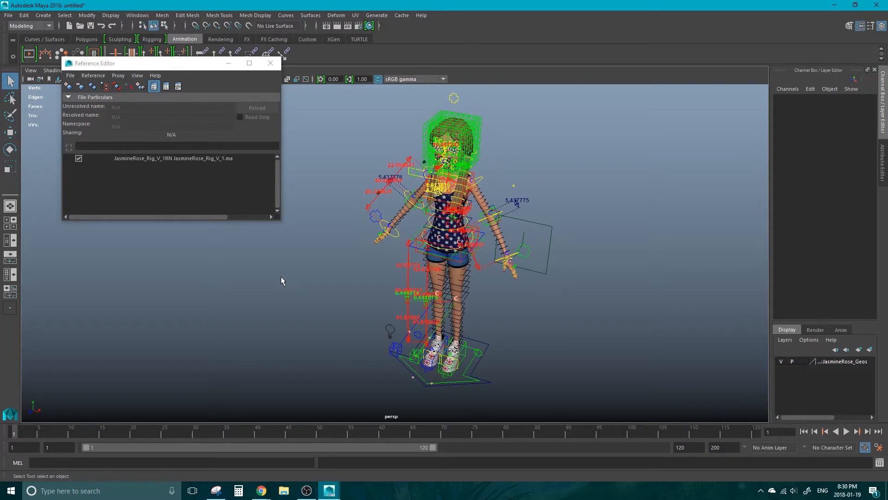
Close the Reference Editor window
click(270, 63)
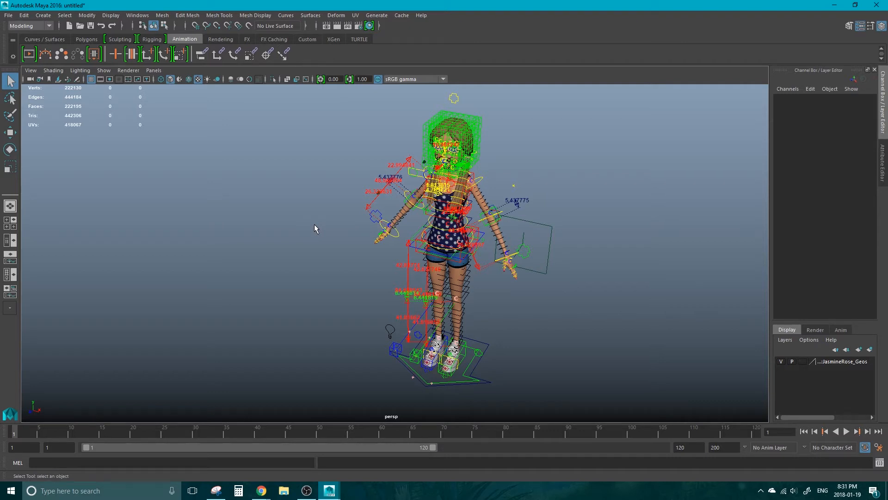
mouse_move(316, 228)
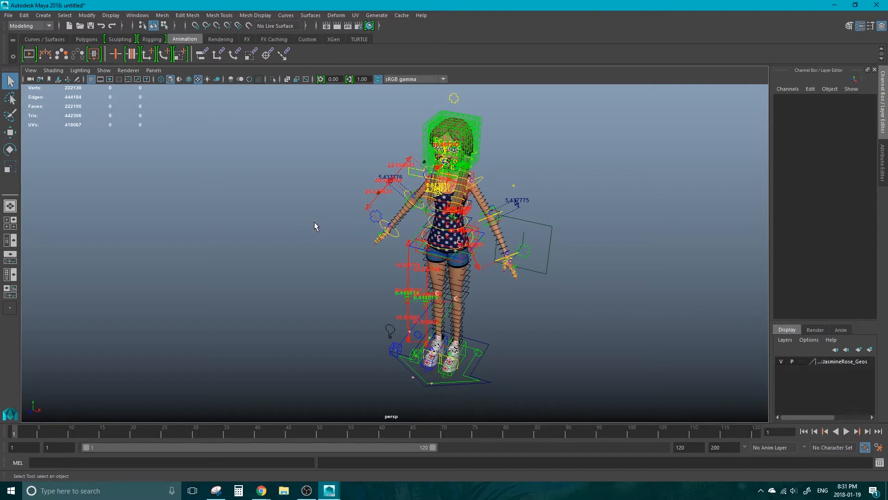